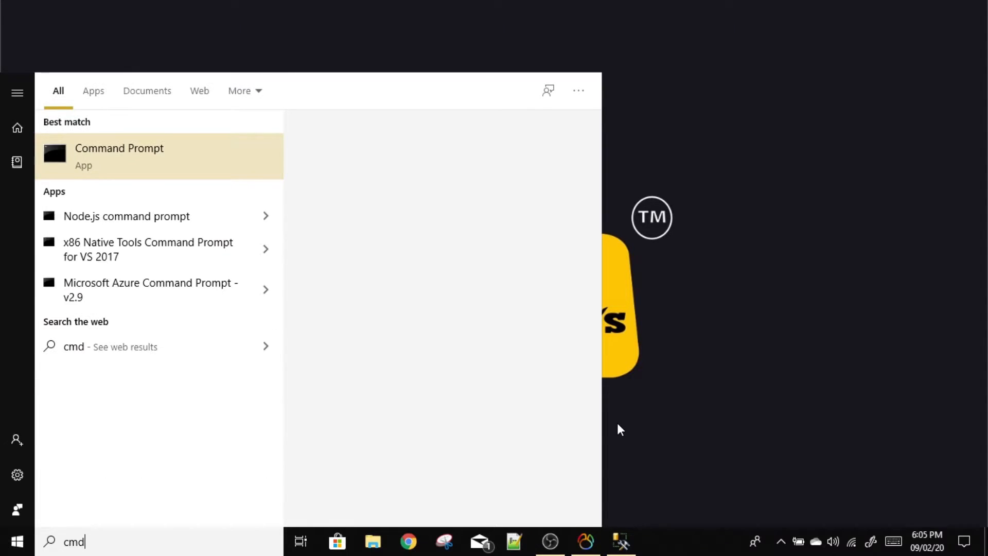
Step: Launch Command Prompt from the Start search results and maximize its window
{"action": "left_click", "coordinate": [119, 156]}
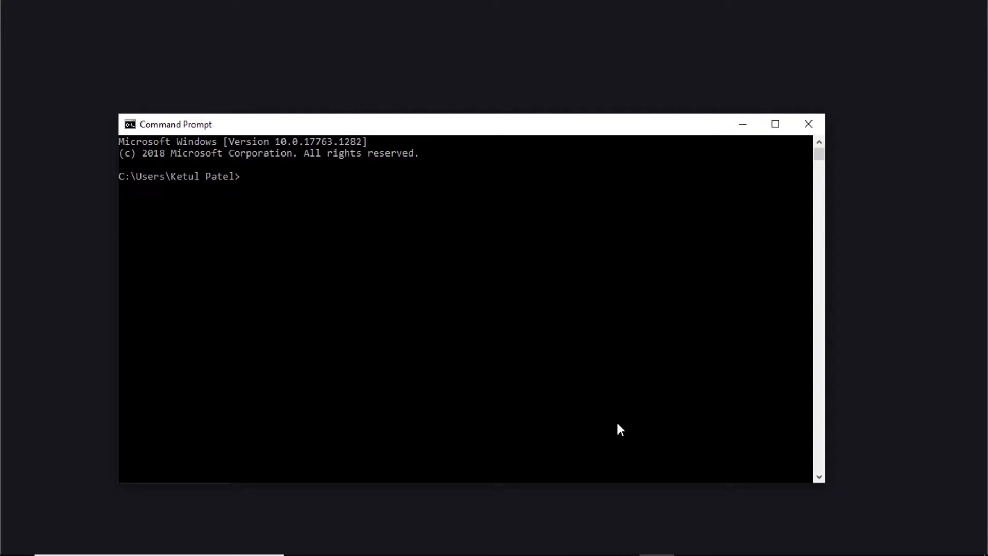
{"action": "mouse_move", "coordinate": [780, 135]}
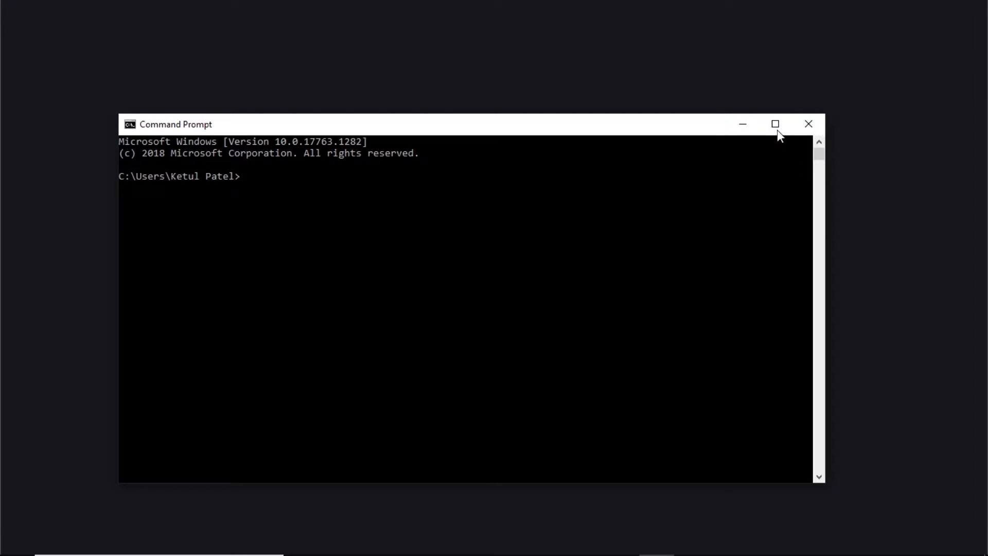
{"action": "left_click", "coordinate": [776, 123]}
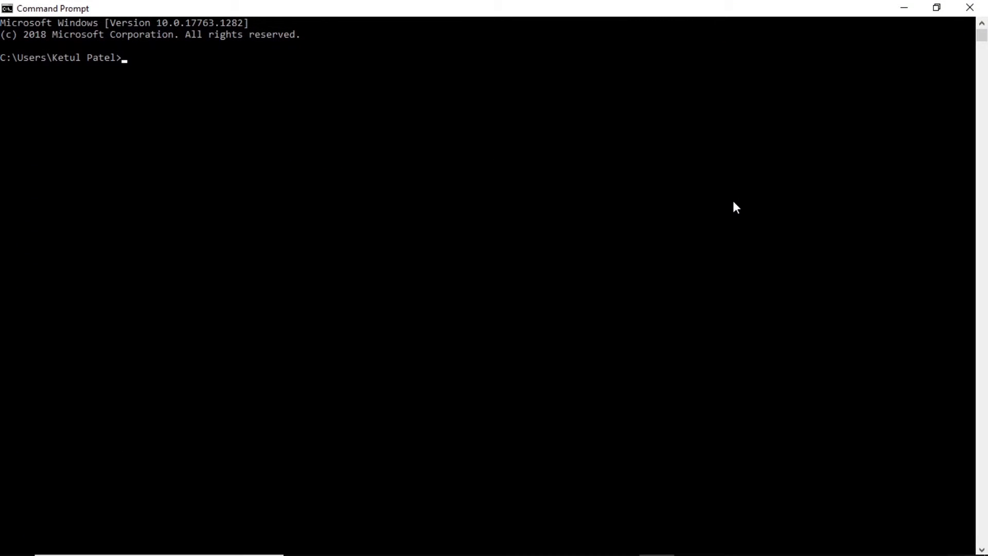
Step: Run ipconfig to list each adapter's addresses, including IPv4 192.168.56.1
{"action": "type", "text": "ipconfig"}
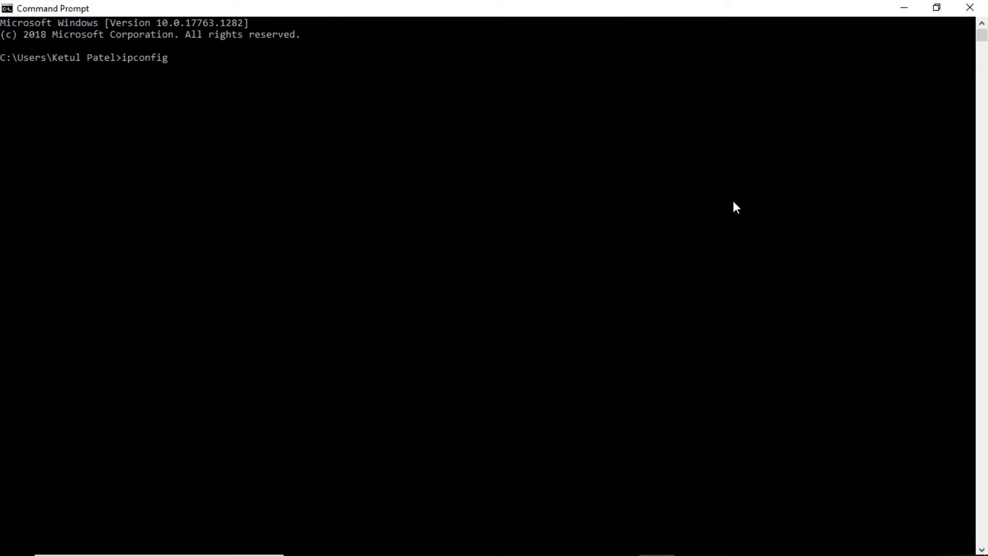
{"action": "key", "text": "enter"}
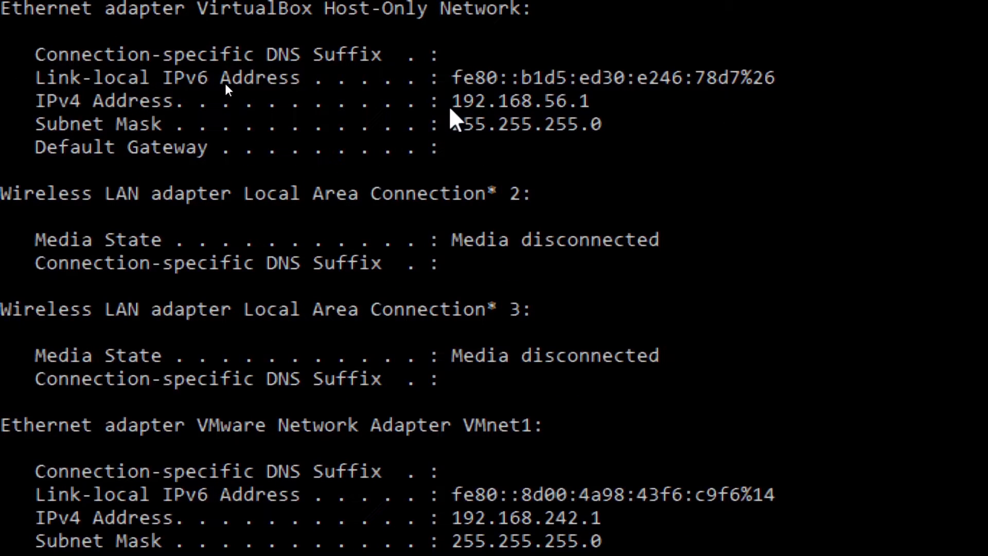
{"action": "mouse_move", "coordinate": [470, 110]}
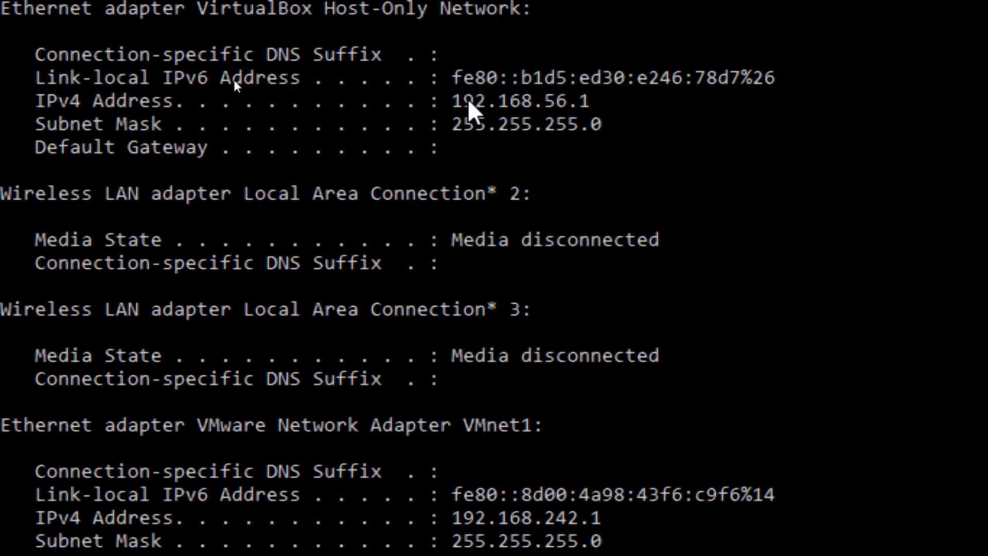
{"action": "mouse_move", "coordinate": [589, 107]}
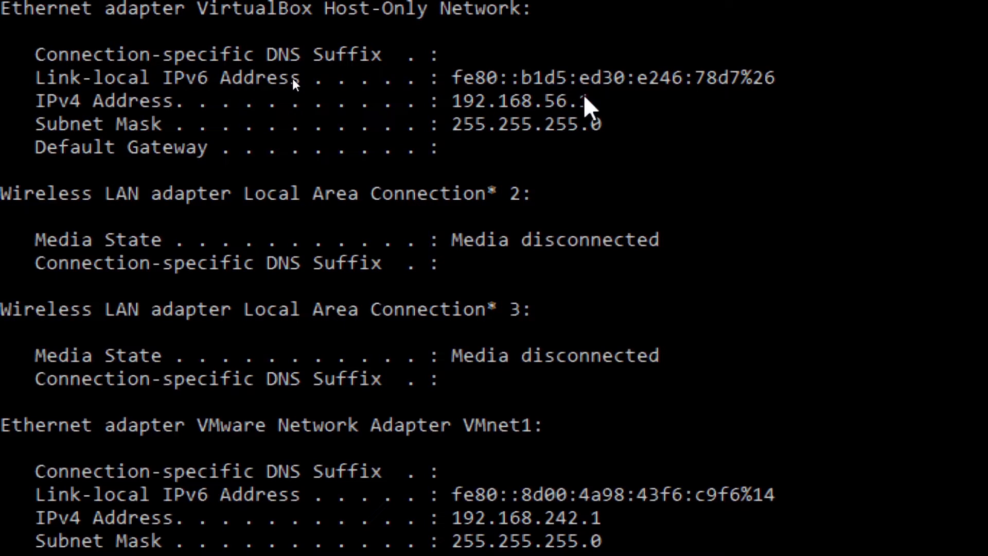
{"action": "mouse_move", "coordinate": [579, 123]}
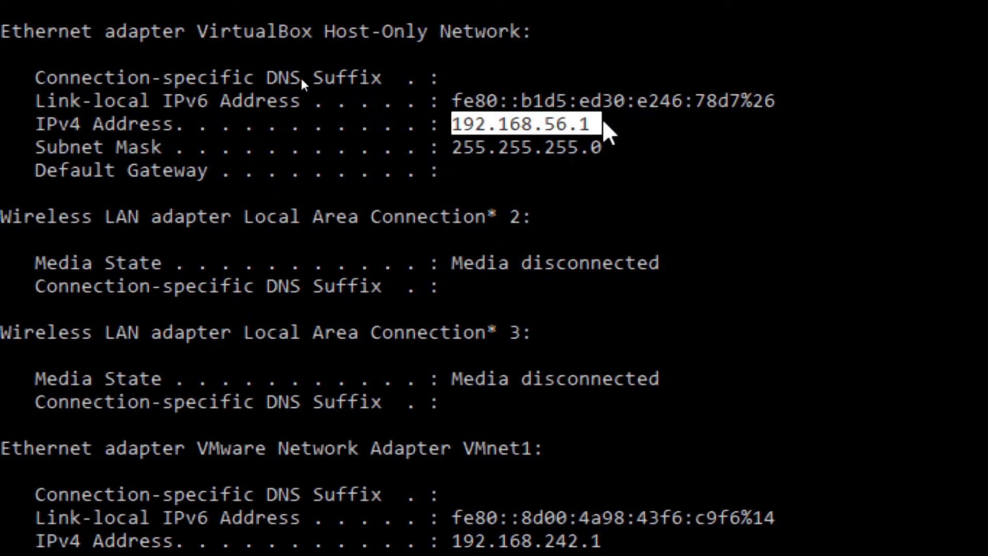
{"action": "scroll", "scroll_direction": "down", "scroll_amount": 3}
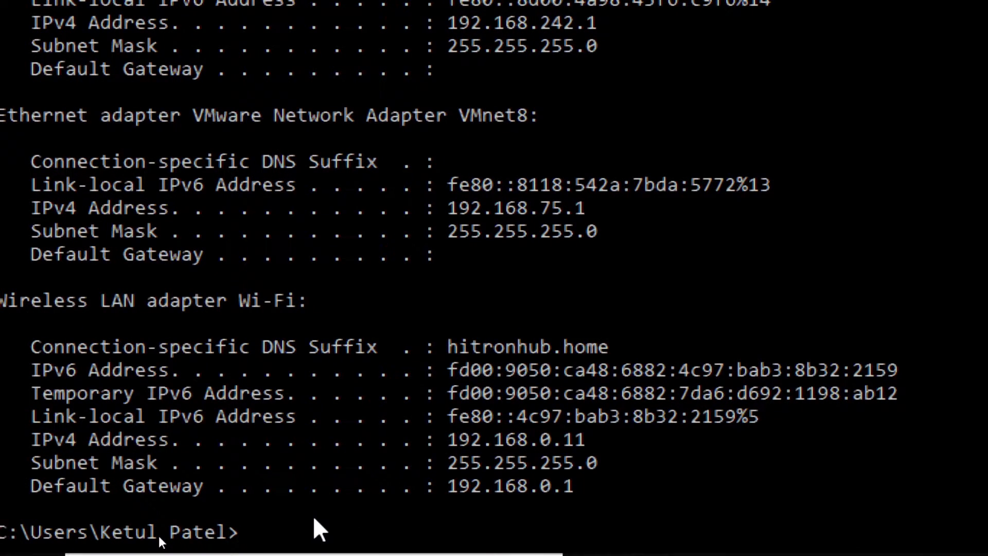
Step: Run mmc compmgmt.msc to bring up the Computer Management console
{"action": "type", "text": "mmc"}
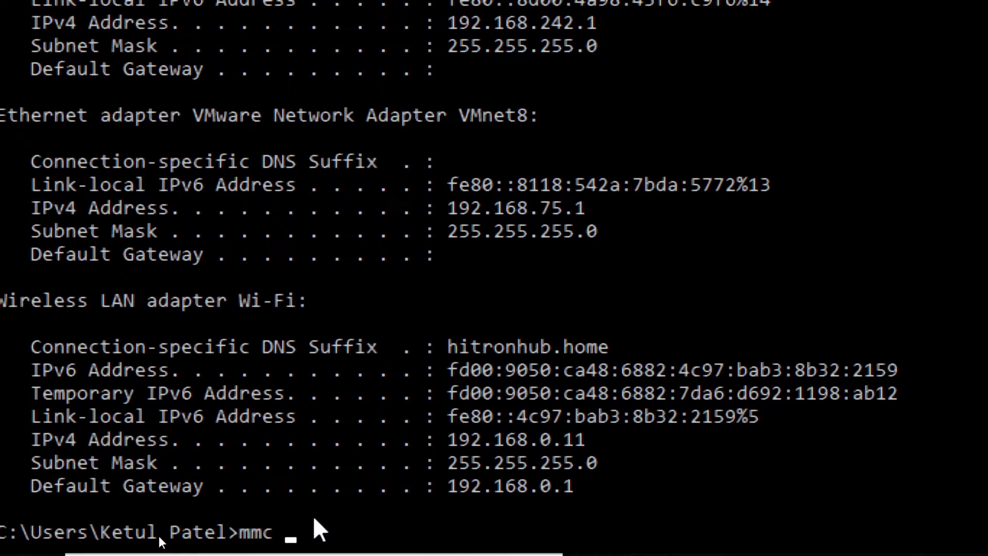
{"action": "type", "text": "comp"}
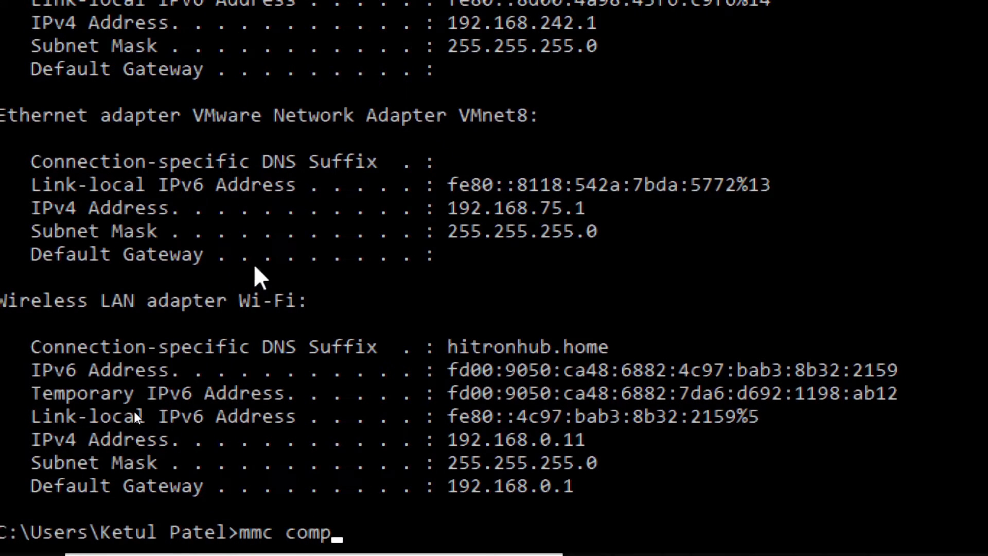
{"action": "type", "text": "mgm"}
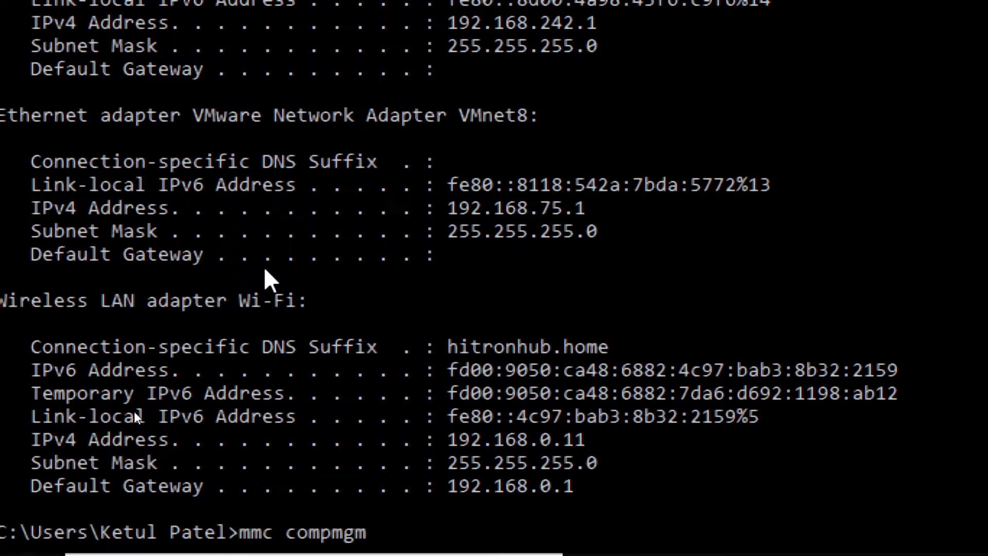
{"action": "type", "text": "t."}
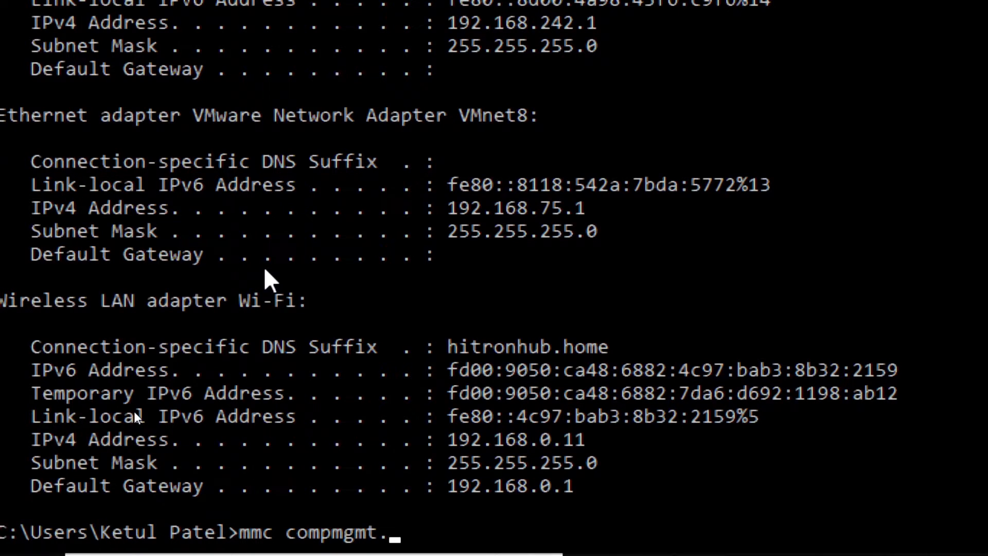
{"action": "type", "text": "msc"}
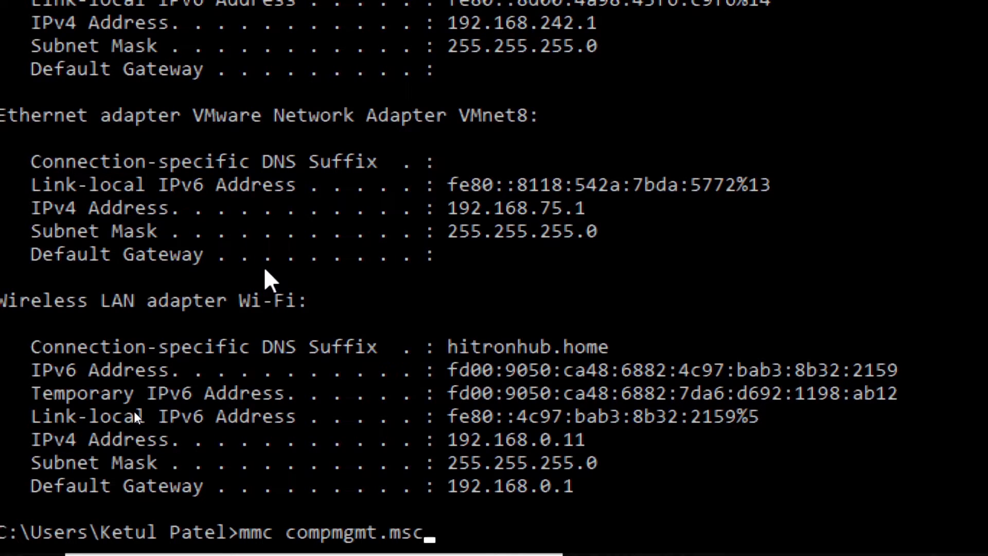
{"action": "key", "text": "enter"}
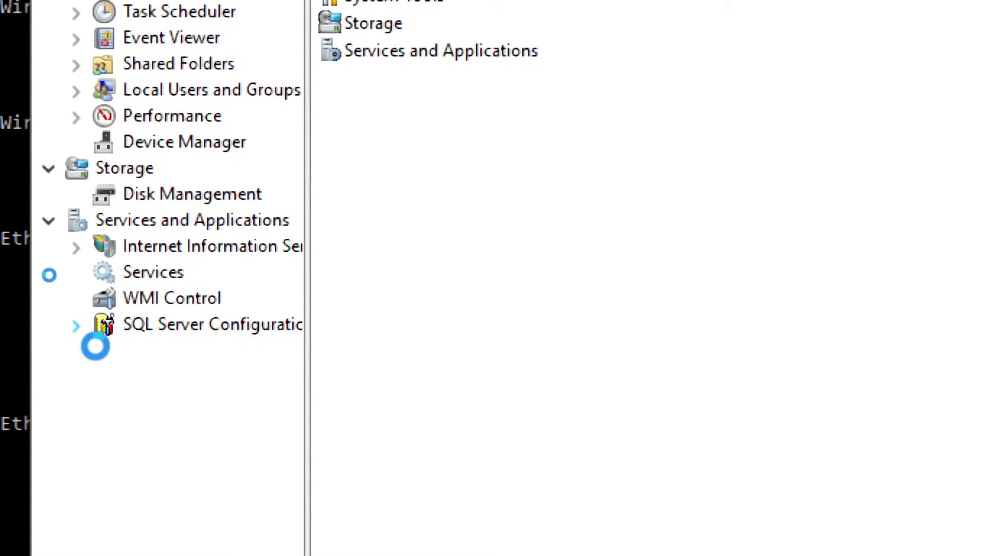
Step: Navigate to Protocols for SQLEXPRESS under SQL Server Network Configuration and select TCP/IP
{"action": "left_click", "coordinate": [75, 323]}
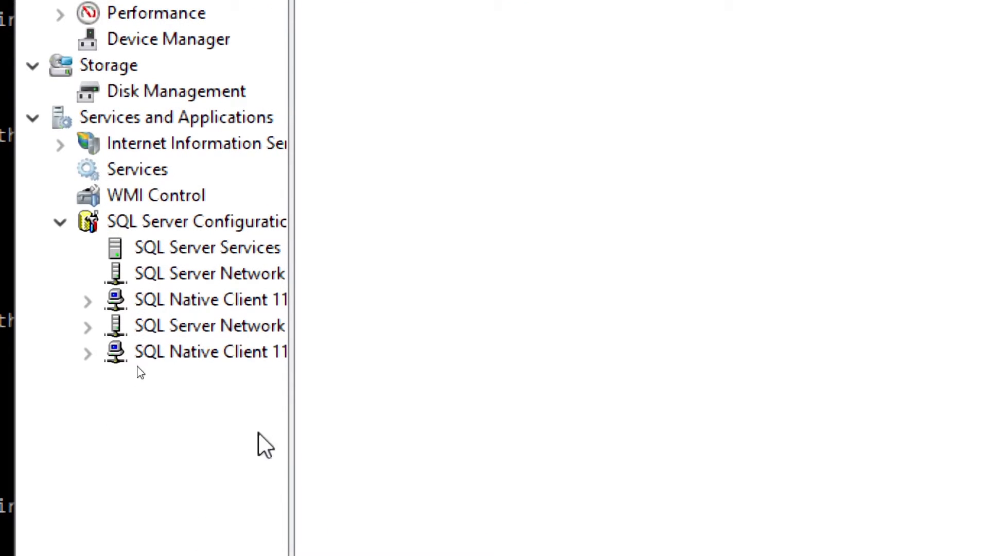
{"action": "mouse_move", "coordinate": [302, 326]}
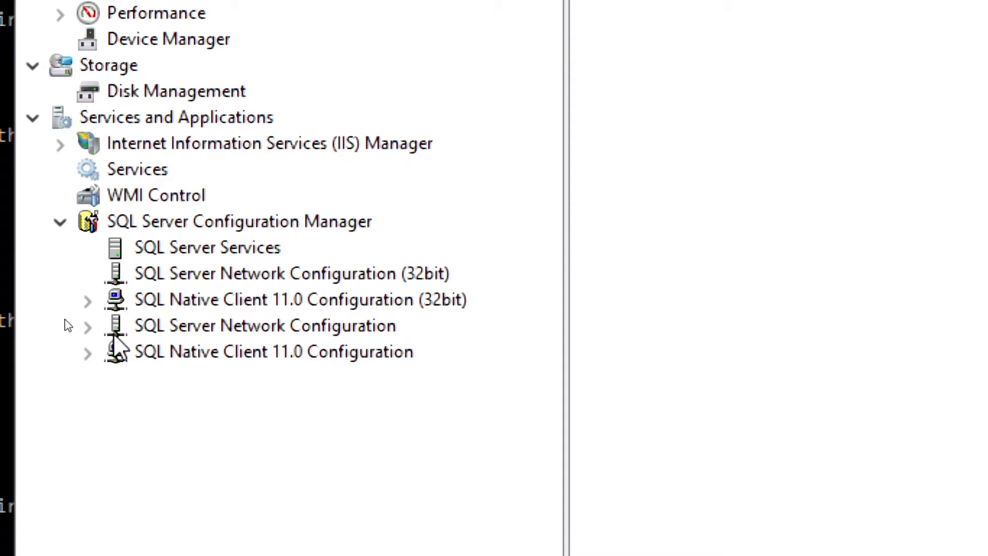
{"action": "left_click", "coordinate": [264, 326]}
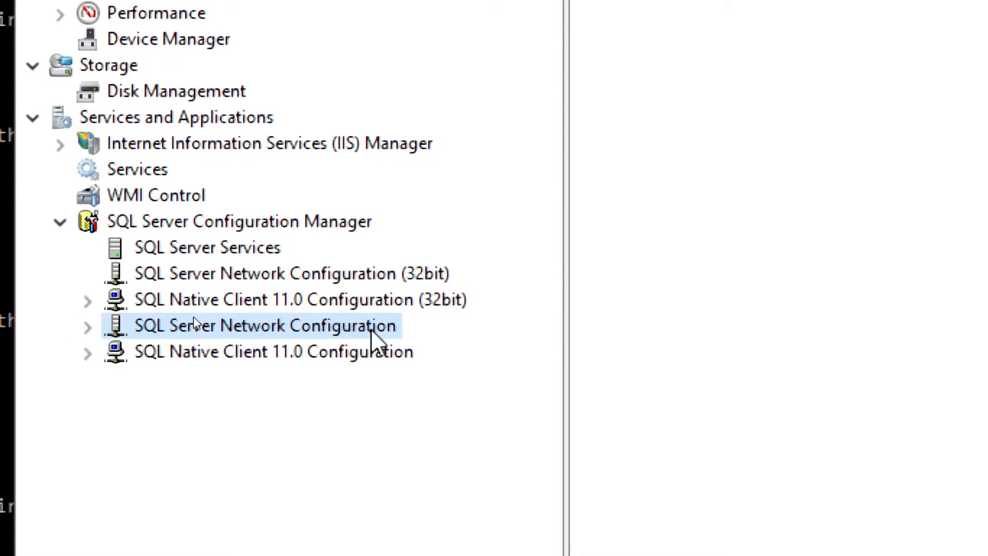
{"action": "left_click", "coordinate": [87, 325]}
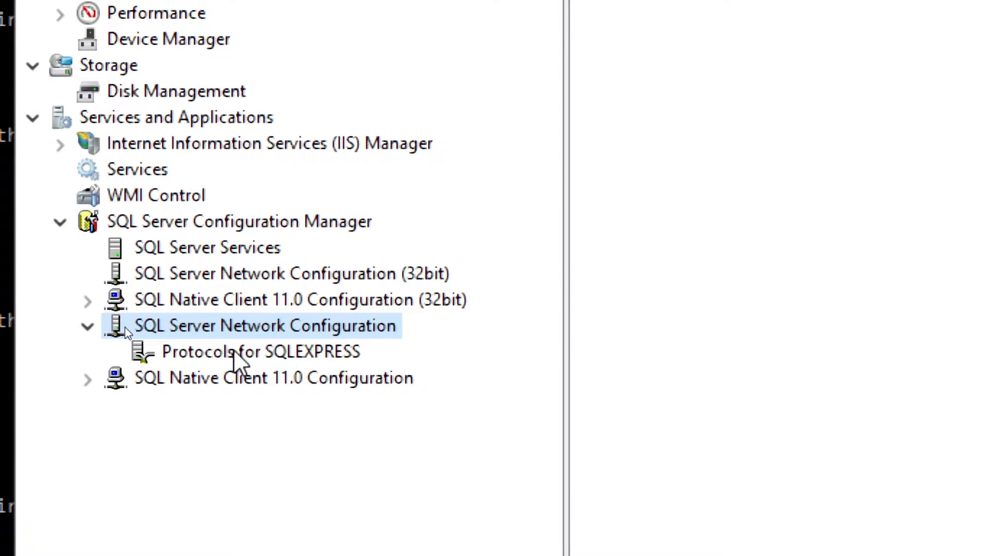
{"action": "left_click", "coordinate": [260, 352]}
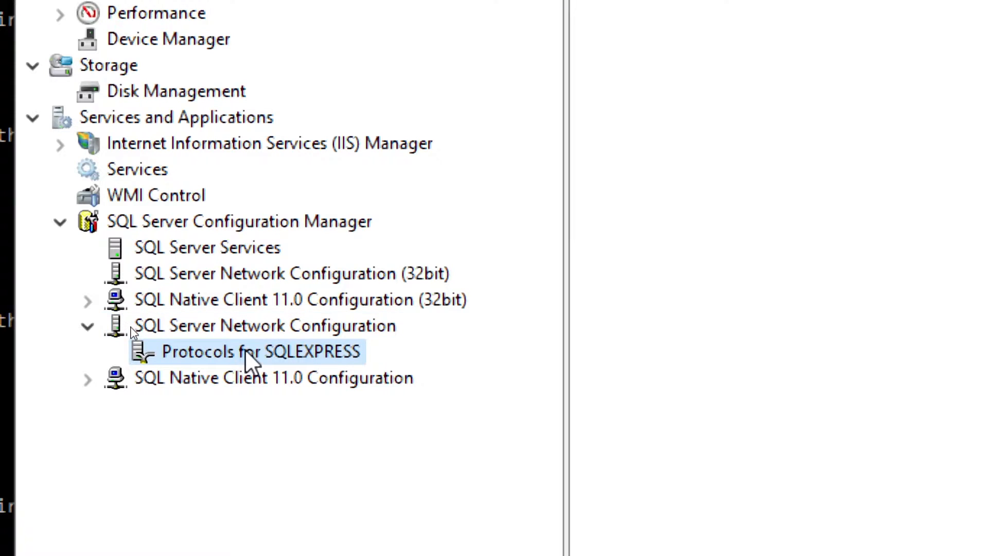
{"action": "left_click", "coordinate": [247, 352]}
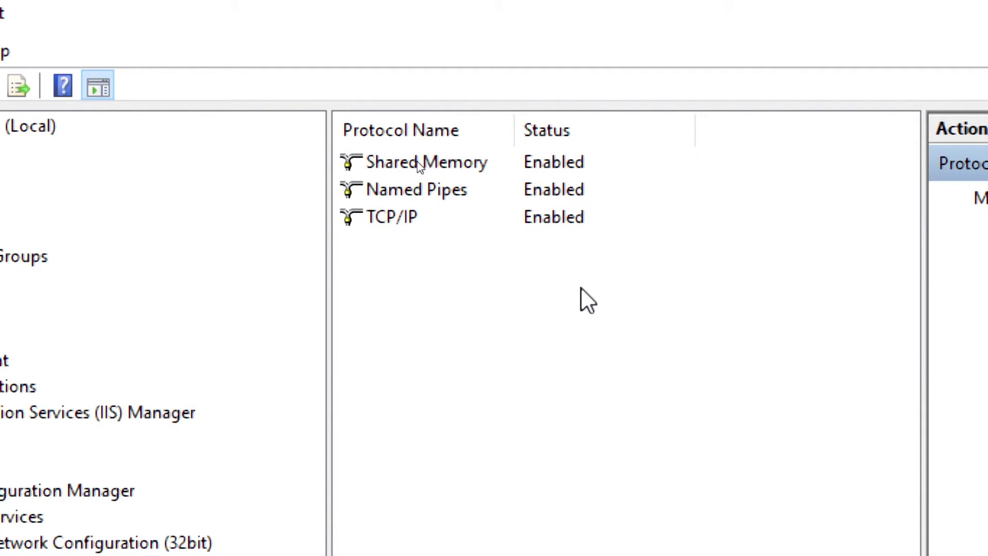
{"action": "left_click", "coordinate": [391, 216]}
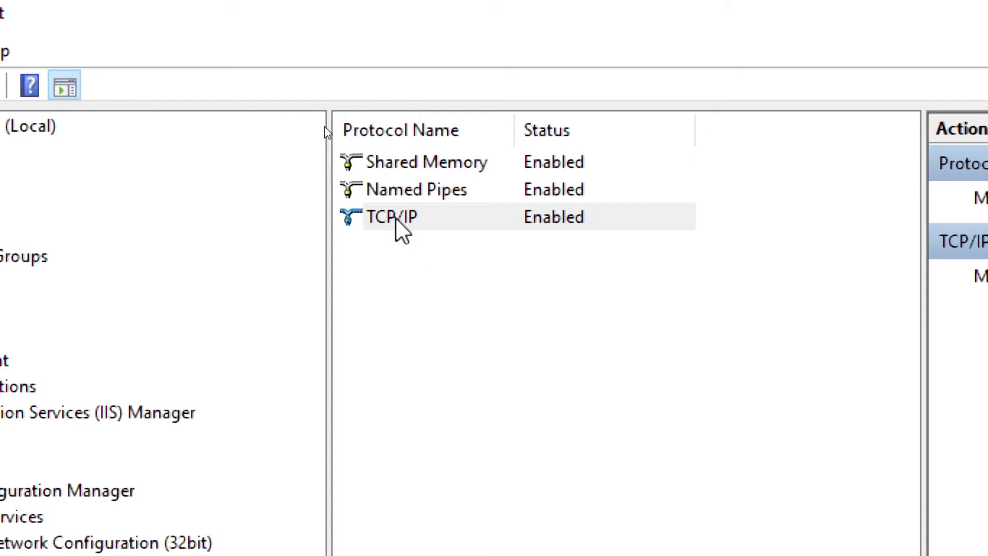
Step: Inspect TCP/IP Properties IP Addresses, noting IPAll TCP port 58690, then close Computer Management
{"action": "right_click", "coordinate": [391, 216]}
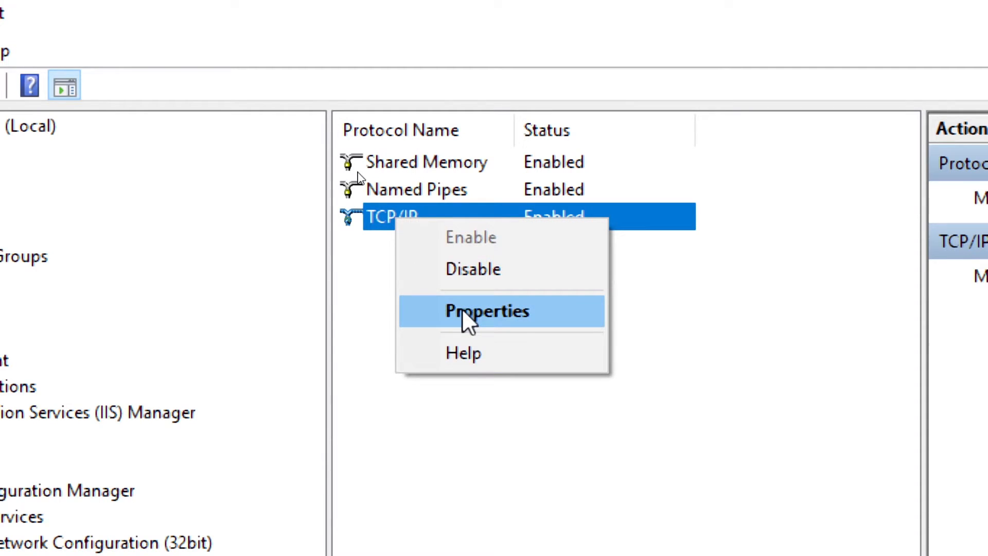
{"action": "left_click", "coordinate": [487, 311]}
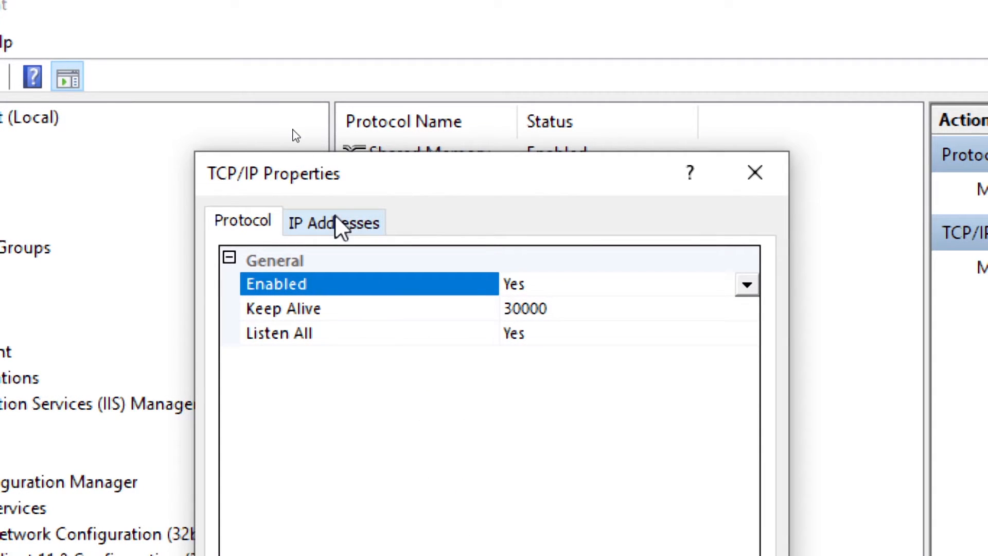
{"action": "left_click", "coordinate": [334, 223]}
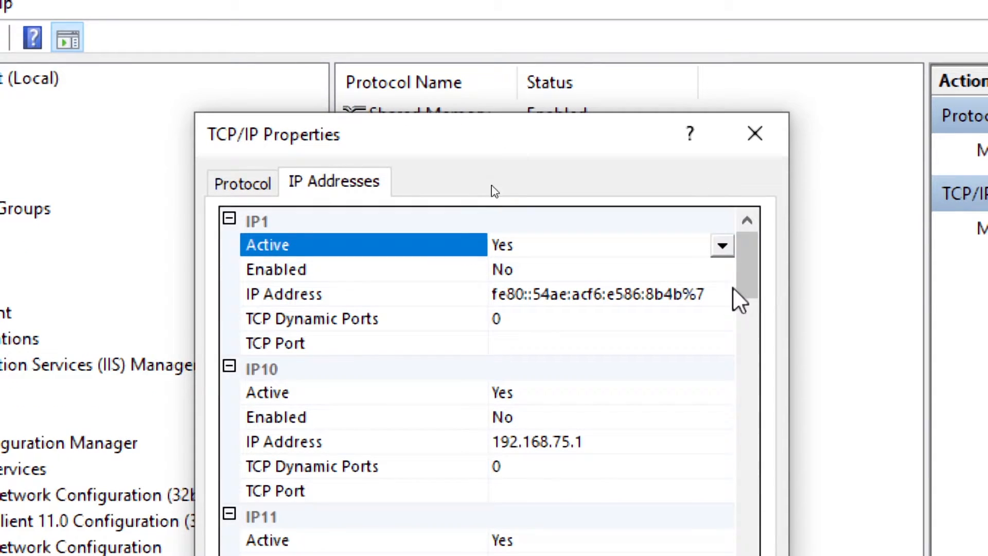
{"action": "scroll", "scroll_direction": "down", "scroll_amount": 3}
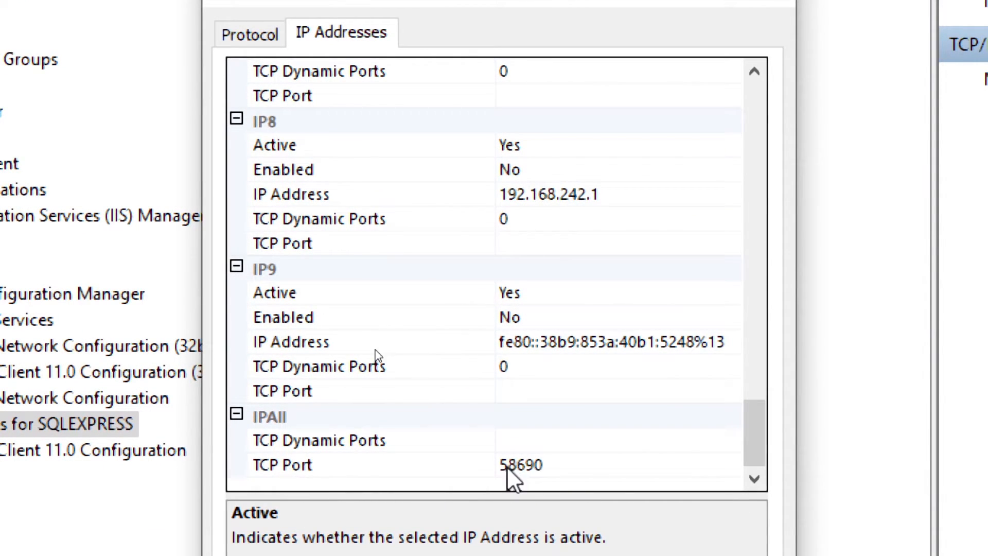
{"action": "mouse_move", "coordinate": [538, 469]}
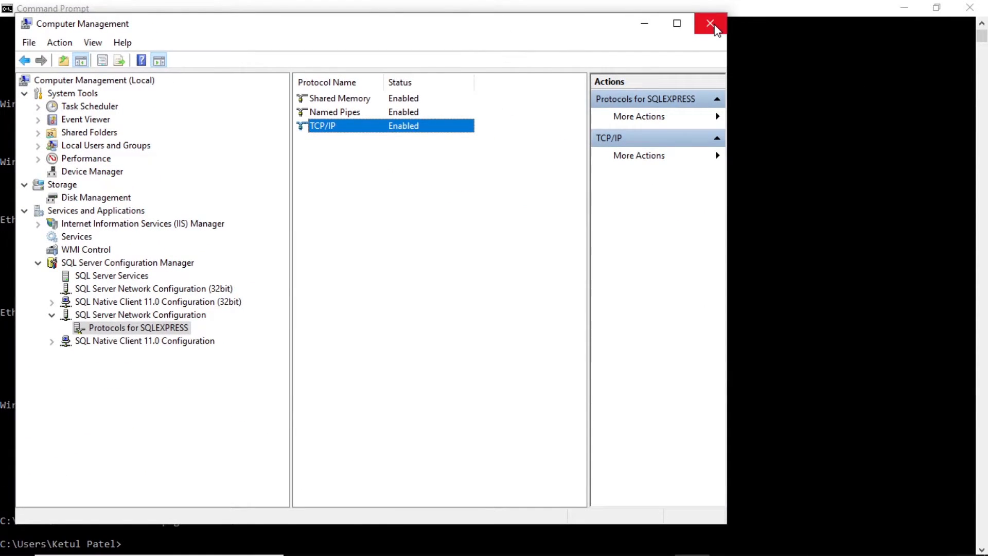
{"action": "left_click", "coordinate": [711, 23]}
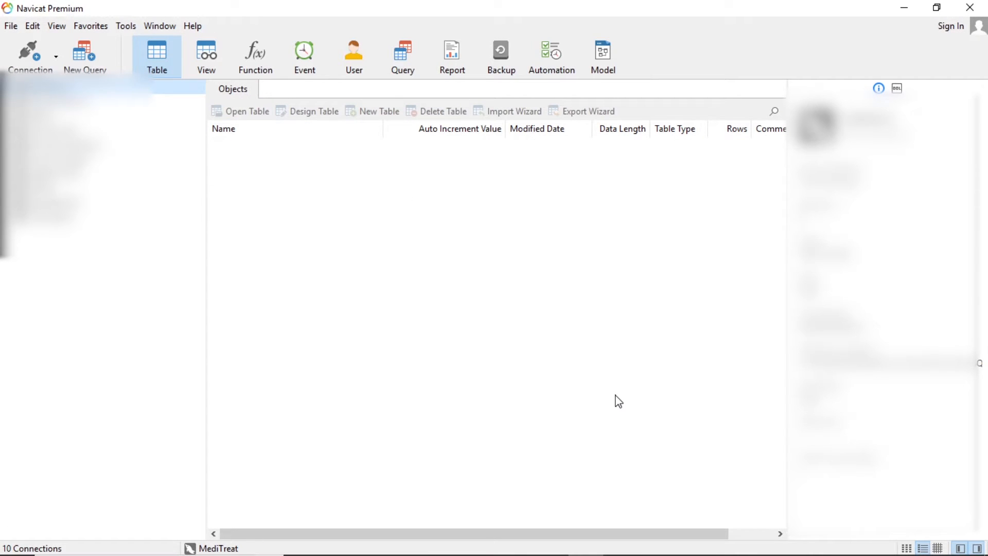
{"action": "mouse_move", "coordinate": [604, 399]}
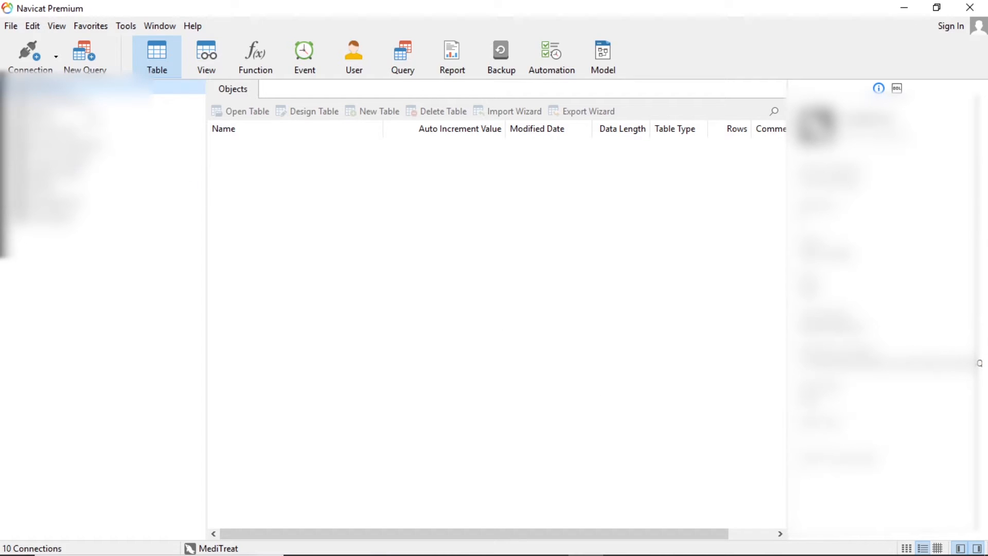
Step: Begin a new SQL Server connection from Navicat's Connection menu
{"action": "left_click", "coordinate": [30, 55]}
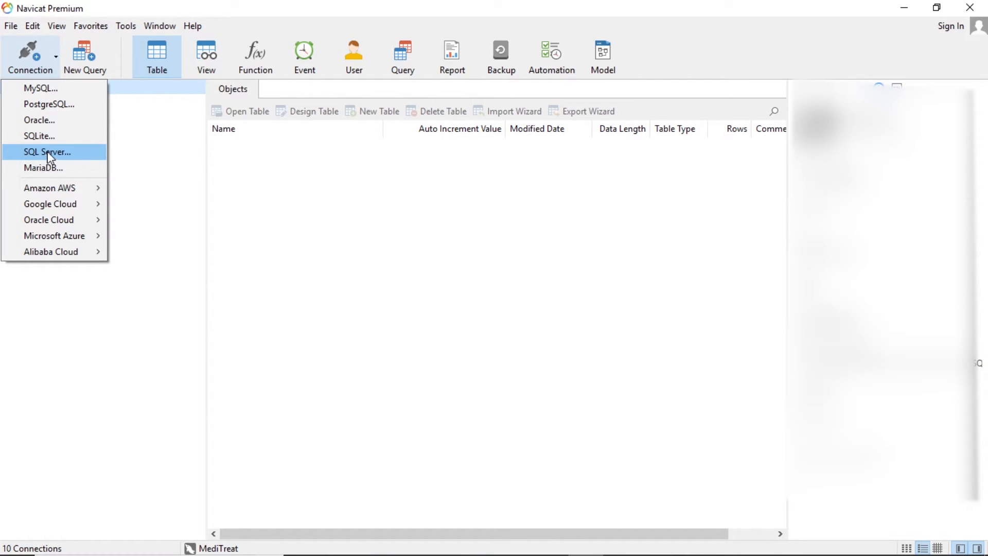
{"action": "left_click", "coordinate": [46, 152]}
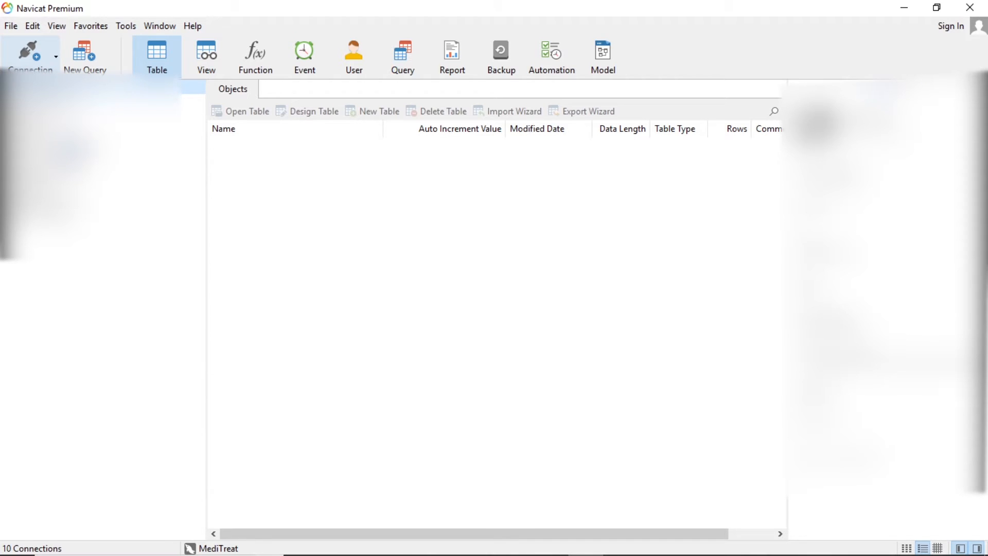
{"action": "left_click", "coordinate": [56, 57]}
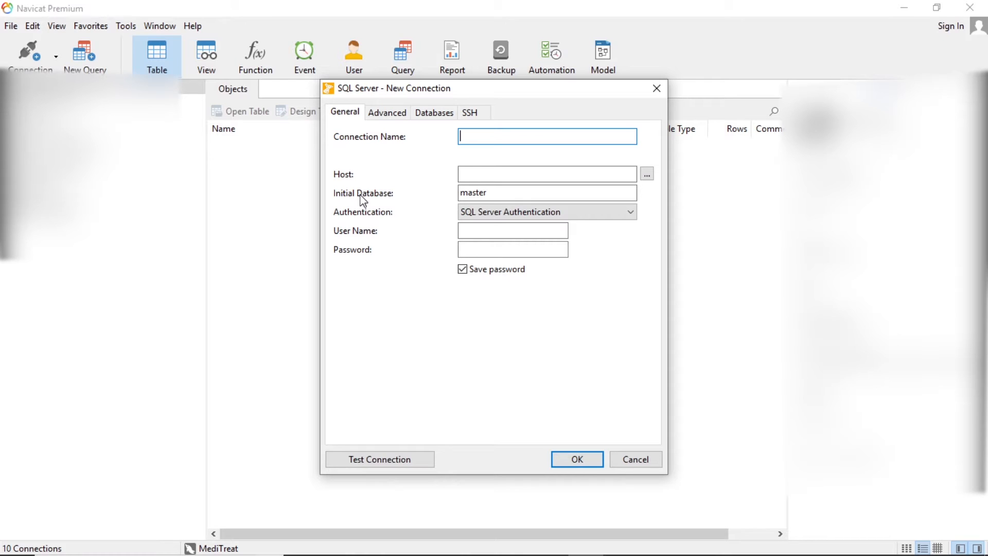
Step: Enter MS-SQL_LocalDB as the connection name and move to the Host field
{"action": "type", "text": "MS"}
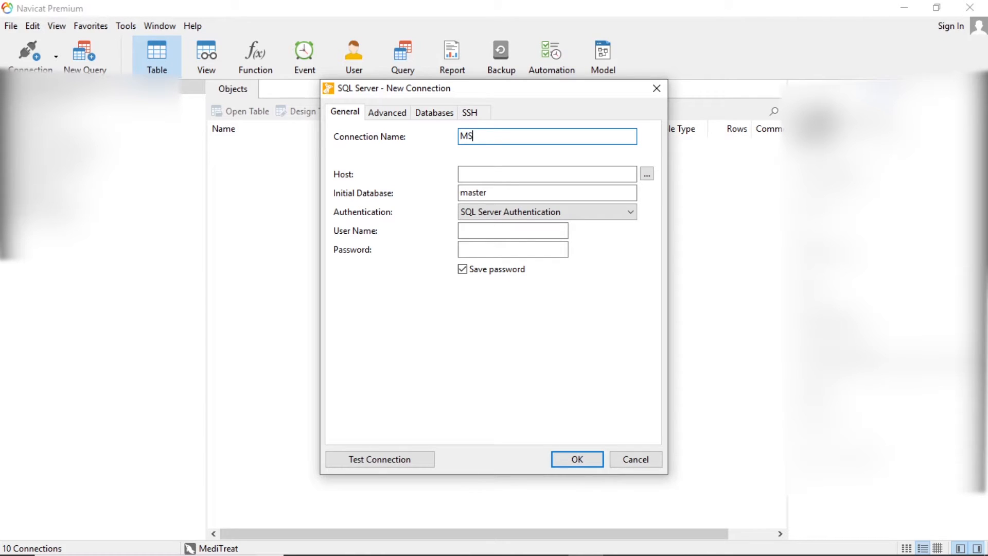
{"action": "type", "text": "-SQL_LocalDB"}
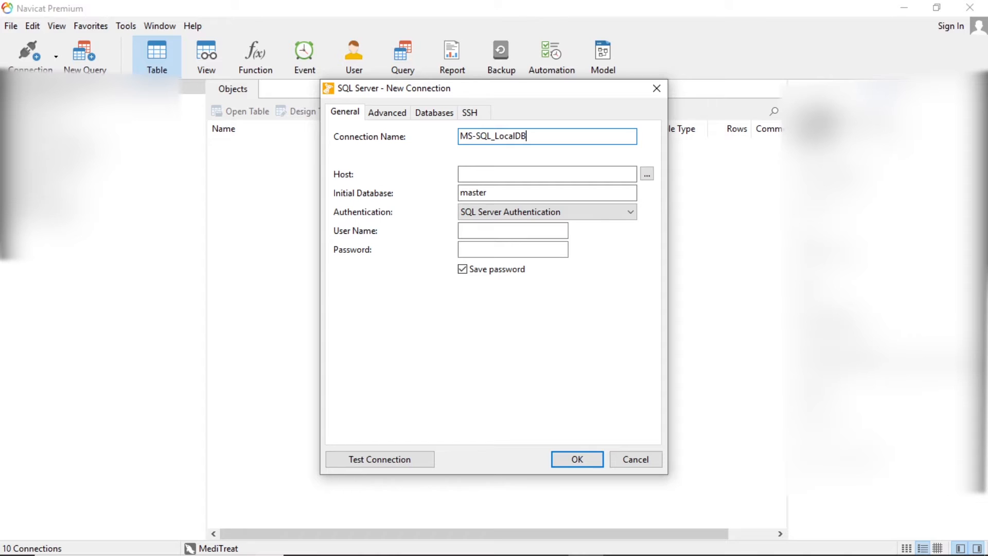
{"action": "mouse_move", "coordinate": [450, 186]}
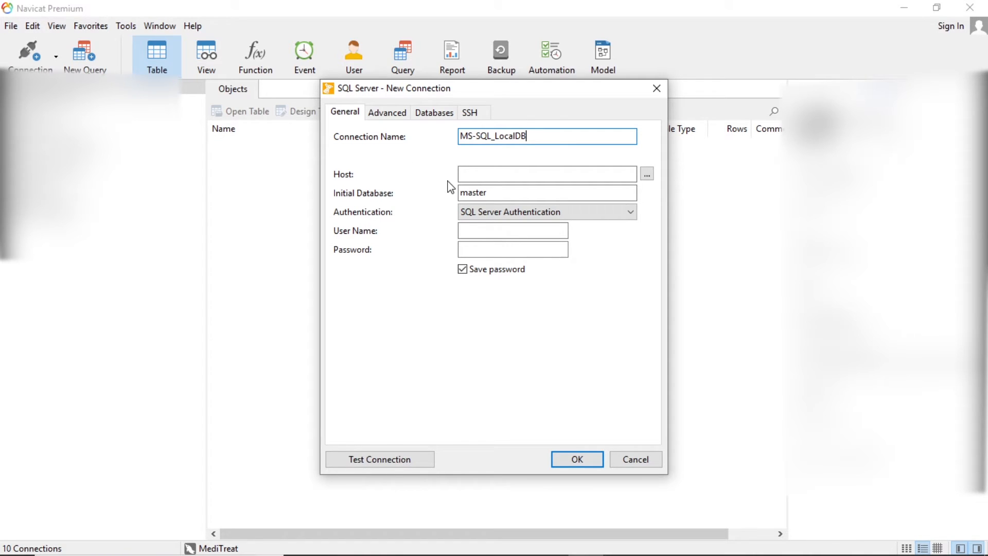
{"action": "left_click", "coordinate": [547, 174]}
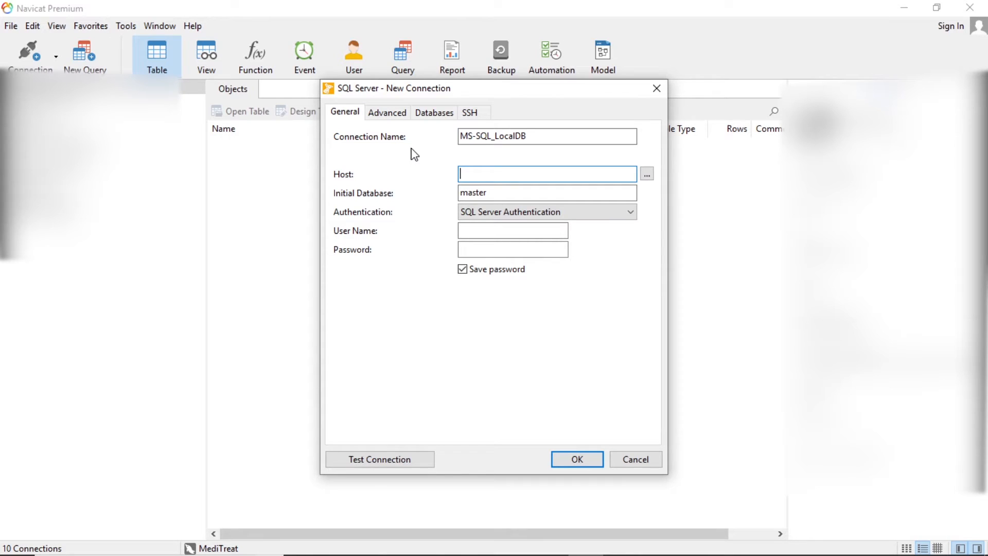
Step: Enter 192.168.56.1,58690 as the host address and port
{"action": "type", "text": "192.168.56.1"}
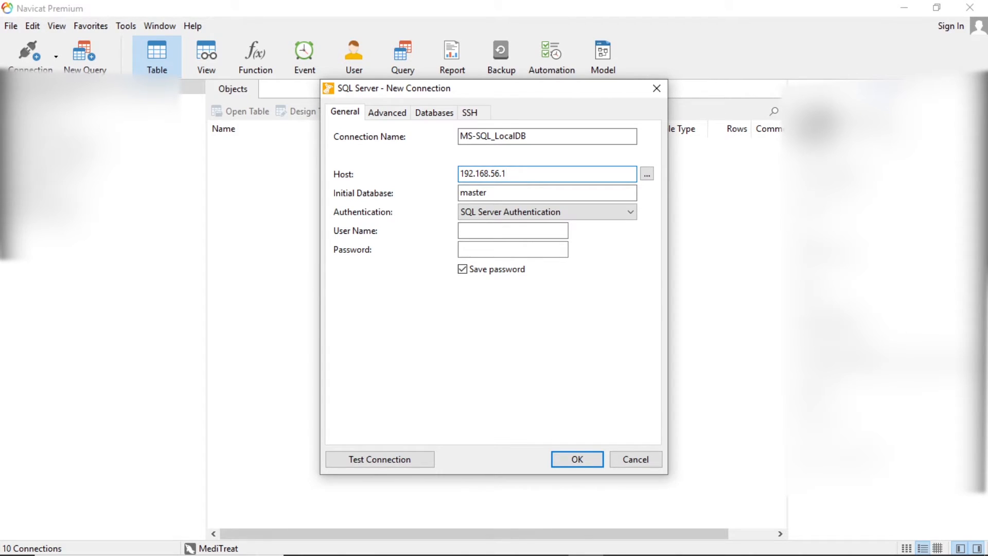
{"action": "type", "text": ","}
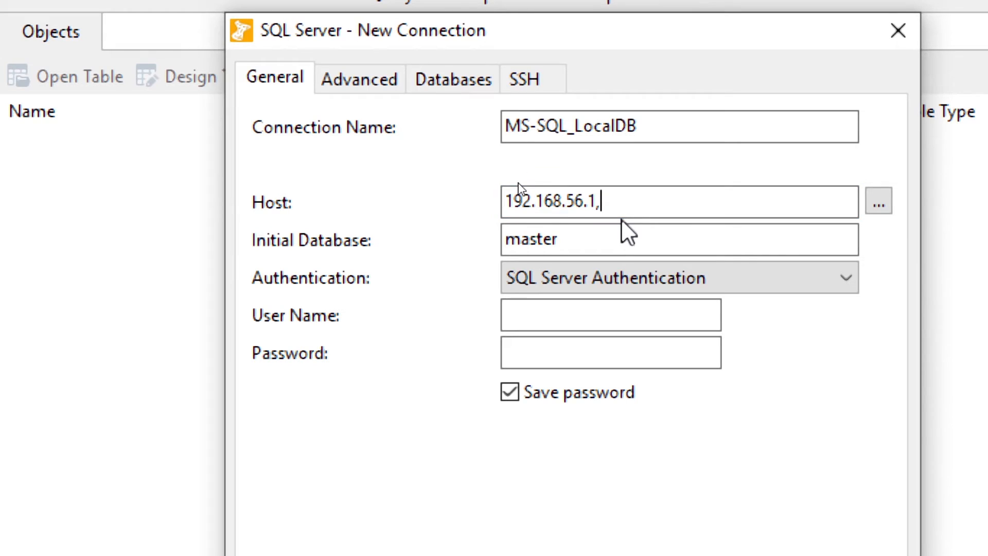
{"action": "type", "text": "58690"}
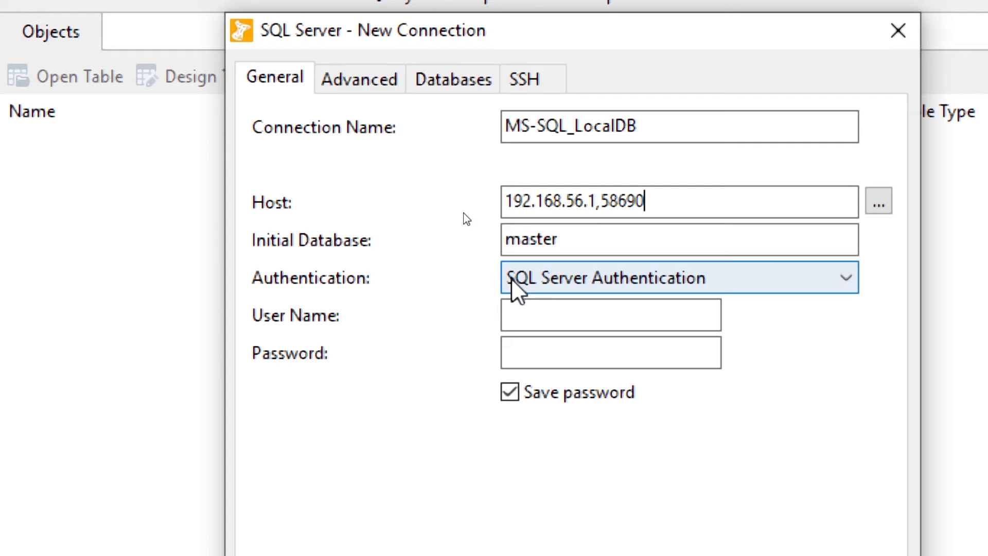
Step: Change the authentication method to Windows Authentication
{"action": "left_click", "coordinate": [679, 277]}
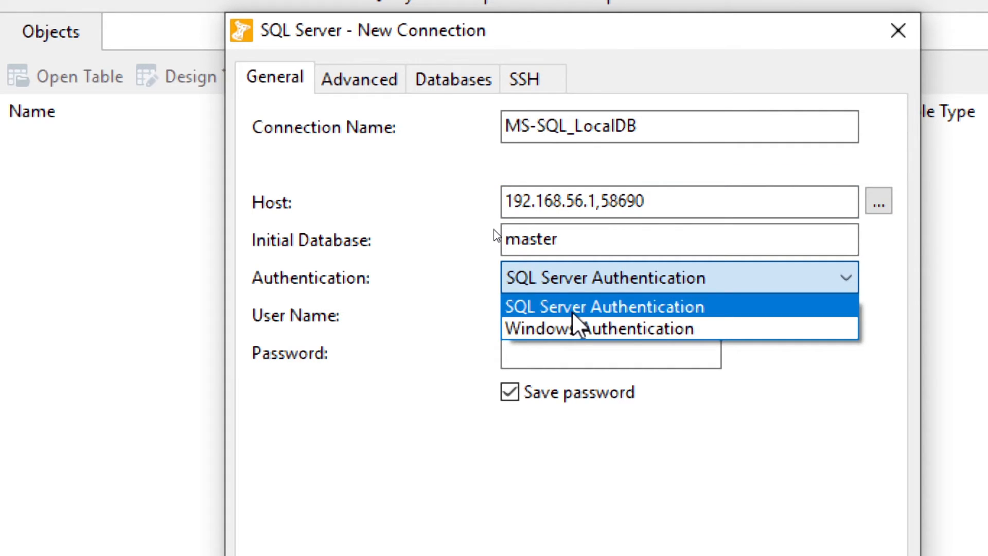
{"action": "left_click", "coordinate": [603, 307]}
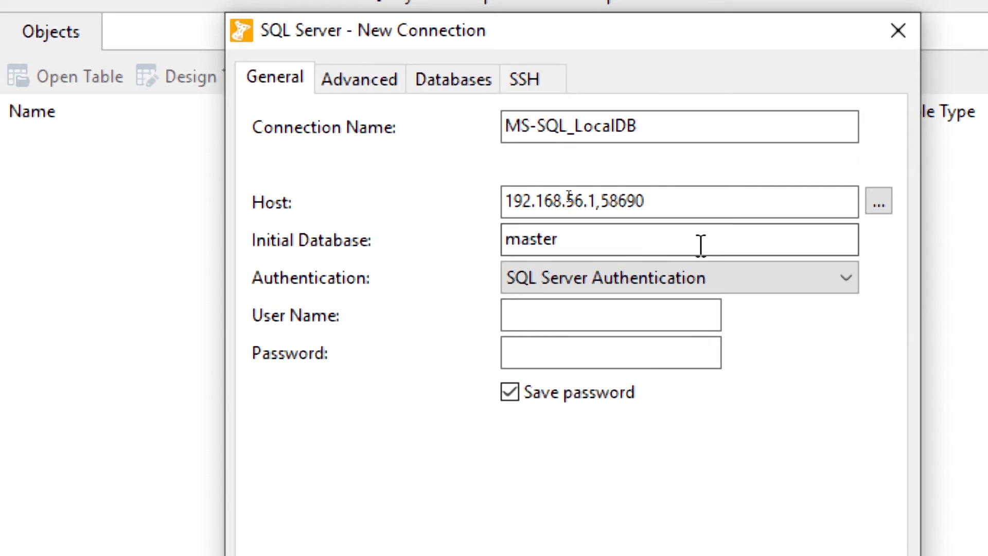
{"action": "left_click", "coordinate": [680, 277]}
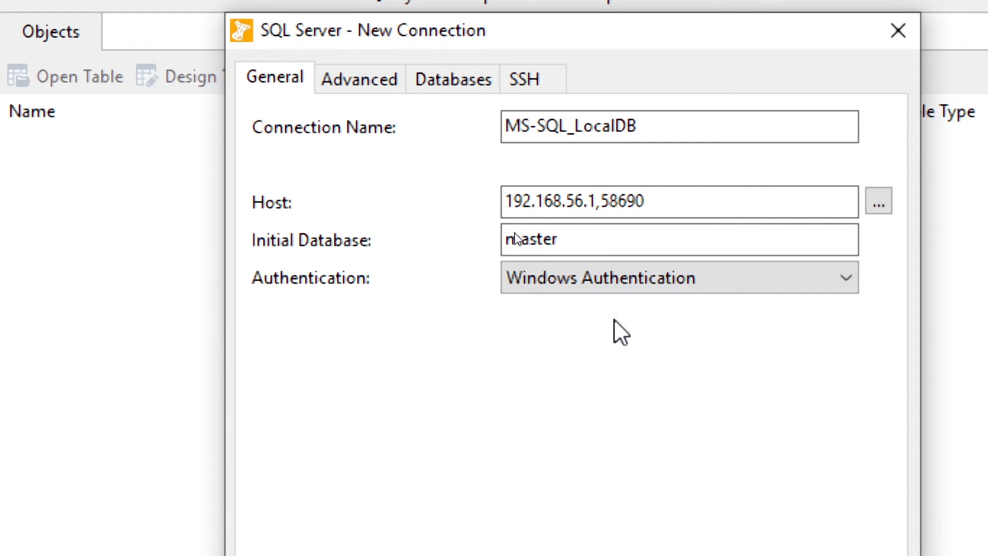
{"action": "left_click", "coordinate": [679, 277]}
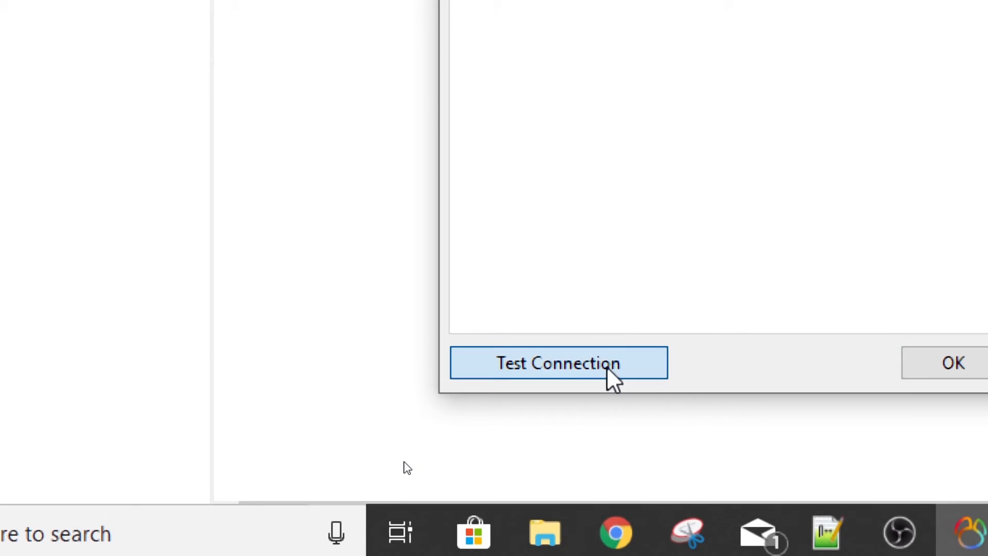
Step: Test the connection, confirm Connection Successful, and reopen the authentication choices
{"action": "left_click", "coordinate": [557, 362]}
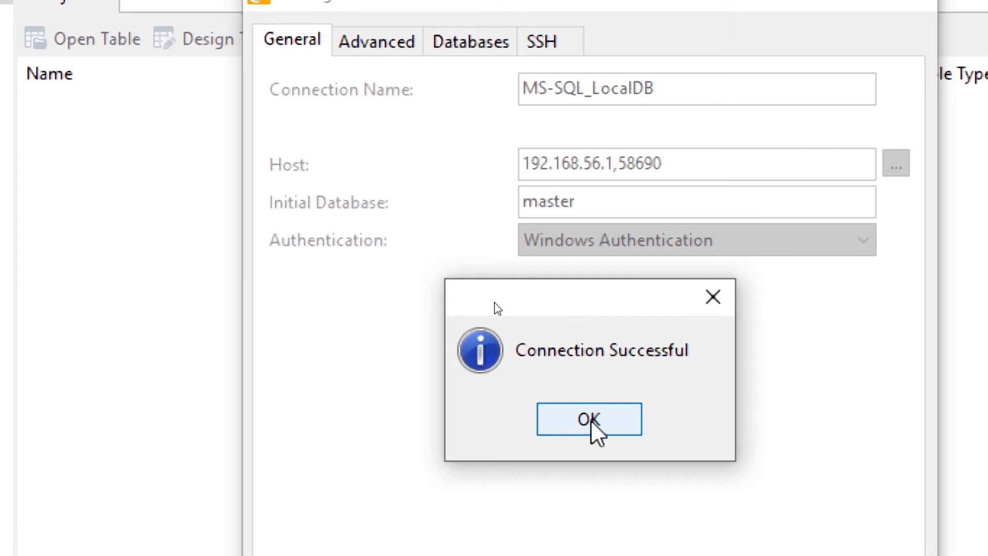
{"action": "left_click", "coordinate": [588, 419]}
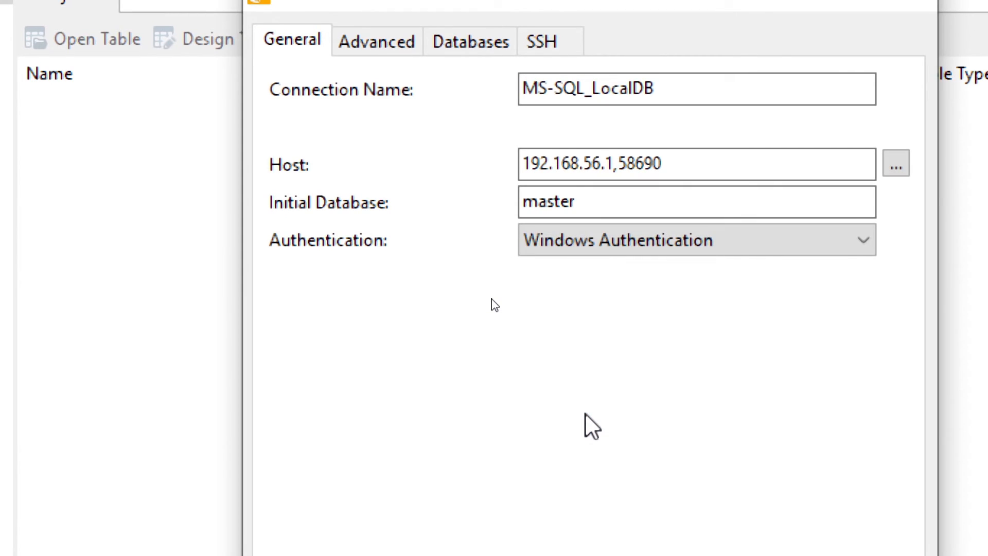
{"action": "left_click", "coordinate": [696, 239]}
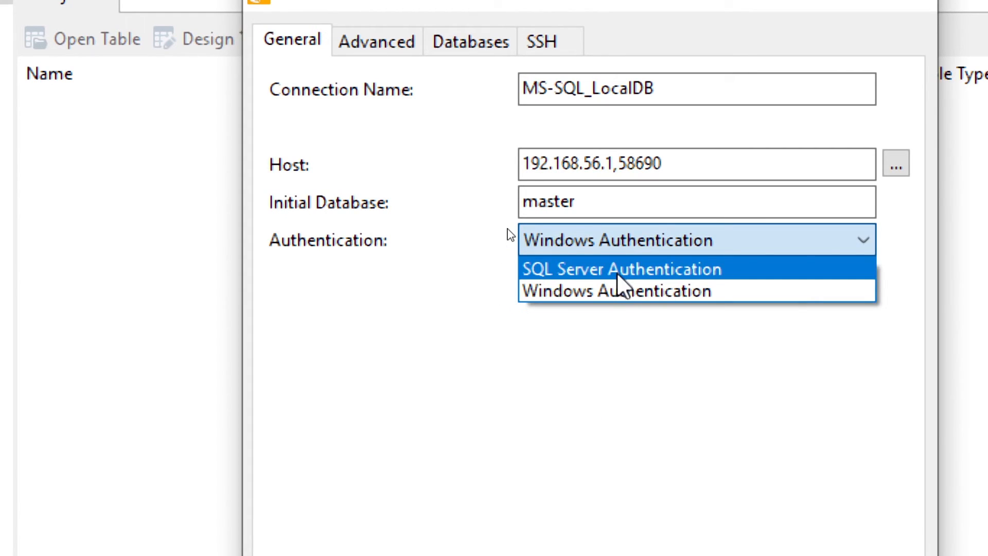
Step: Choose SQL Server Authentication and enter user name 'youtubrn' with its password
{"action": "left_click", "coordinate": [621, 269]}
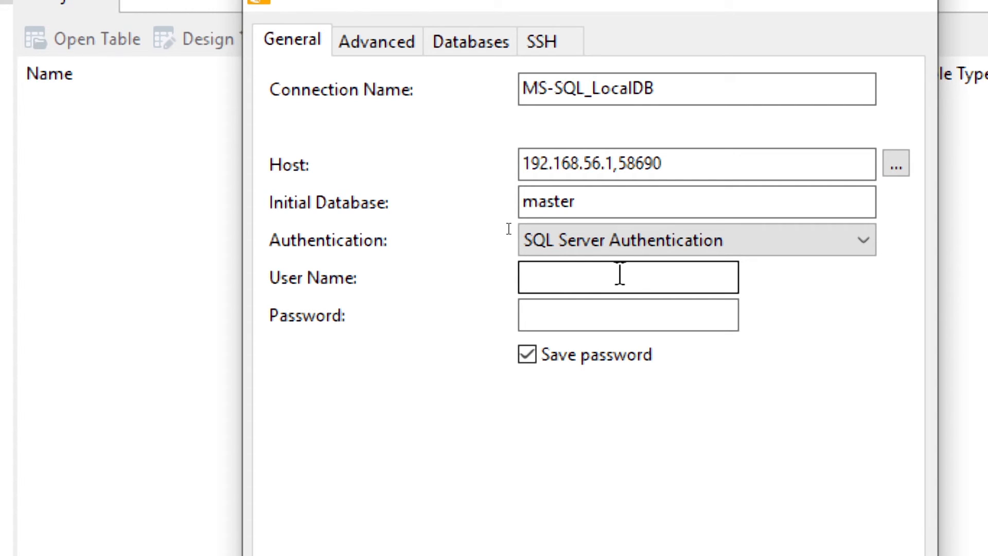
{"action": "left_click", "coordinate": [627, 277]}
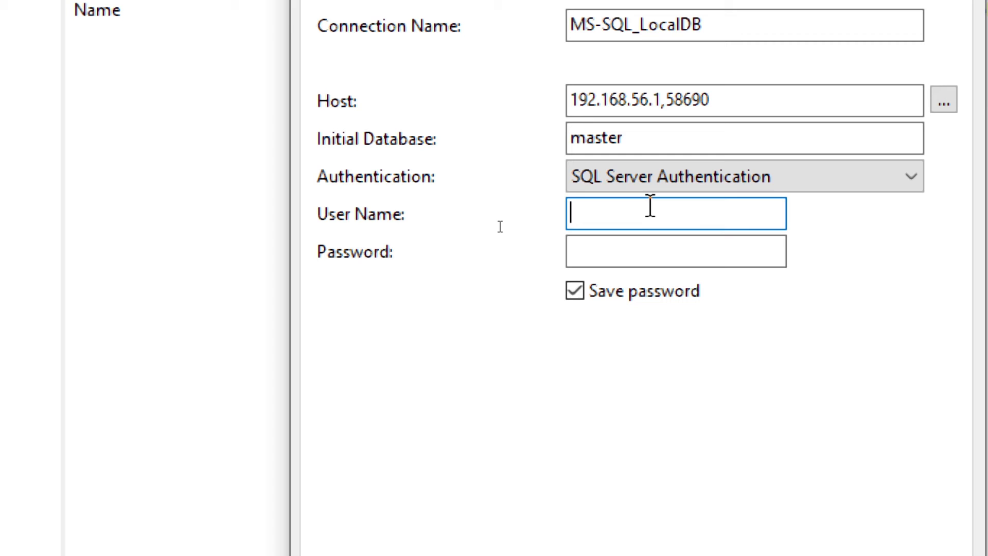
{"action": "type", "text": "youtubrn"}
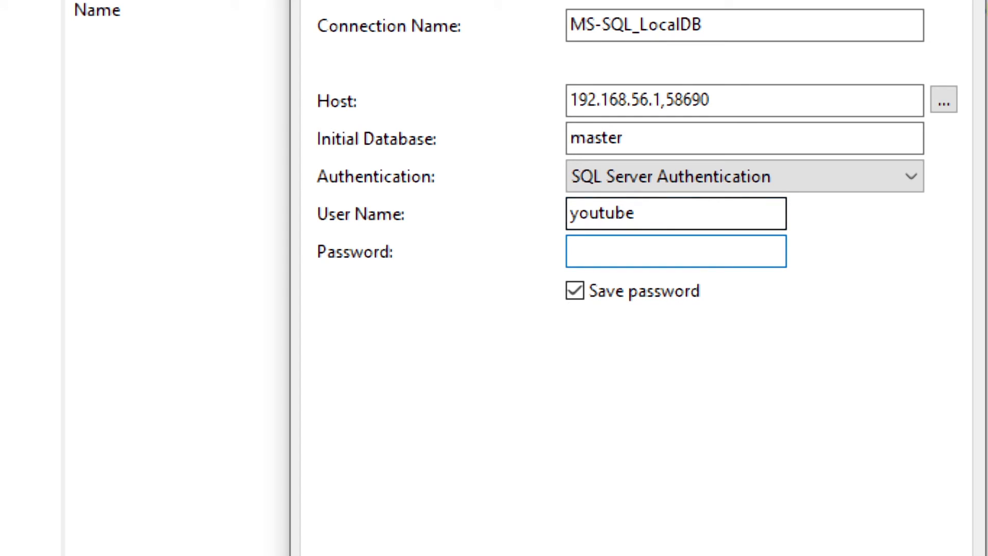
{"action": "type", "text": "••••••"}
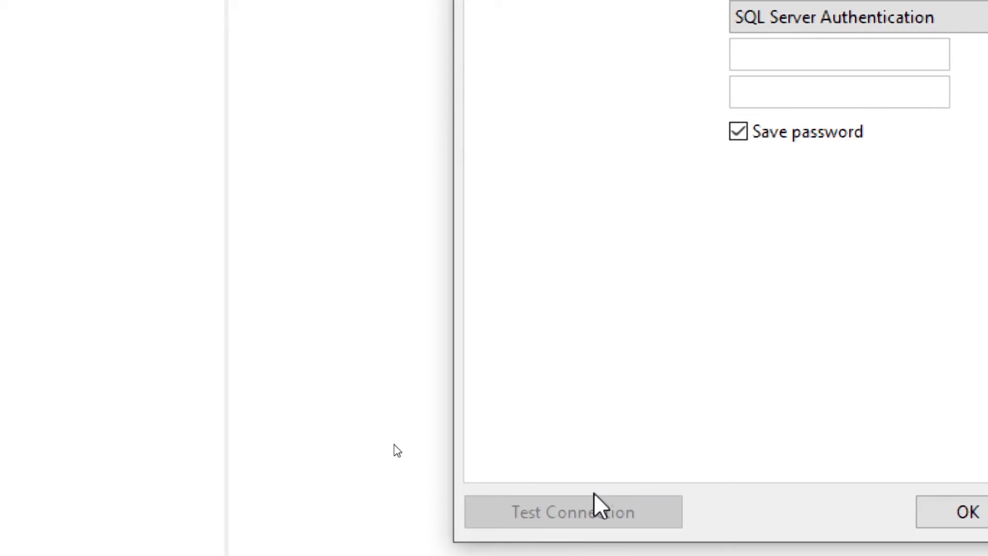
Step: Test the MS-SQL_LocalDB connection, confirm the success message, and test once more
{"action": "left_click", "coordinate": [572, 512]}
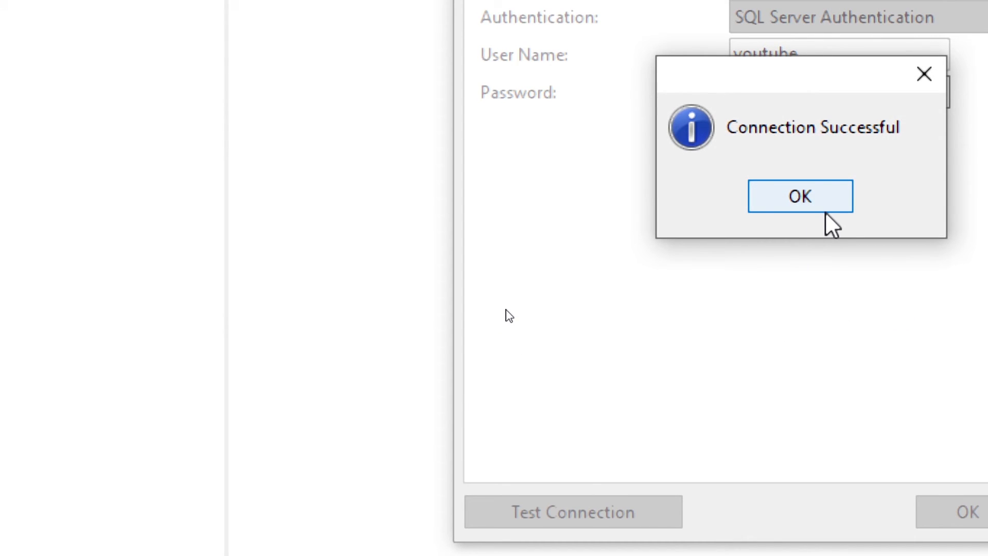
{"action": "left_click", "coordinate": [799, 195]}
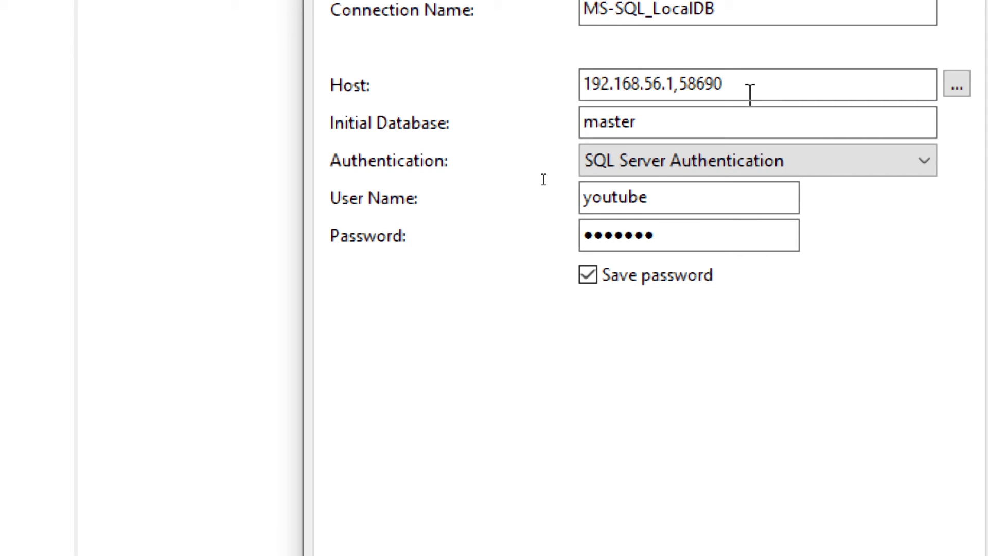
{"action": "left_click", "coordinate": [378, 459]}
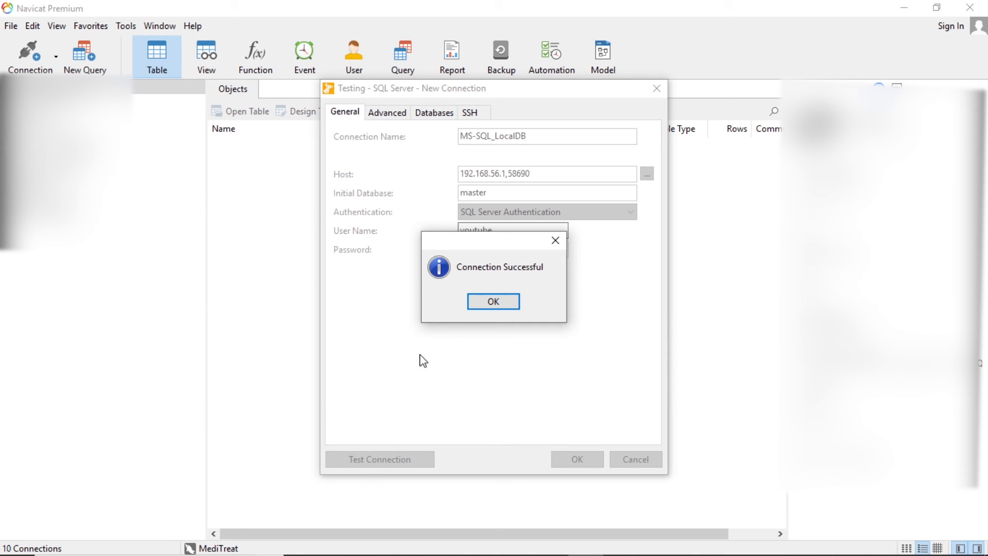
{"action": "mouse_move", "coordinate": [383, 295]}
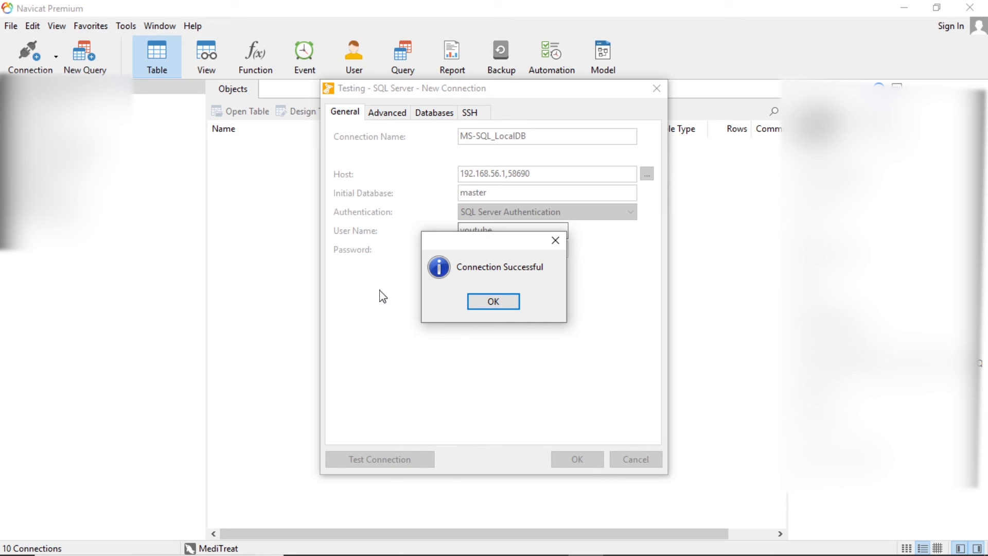